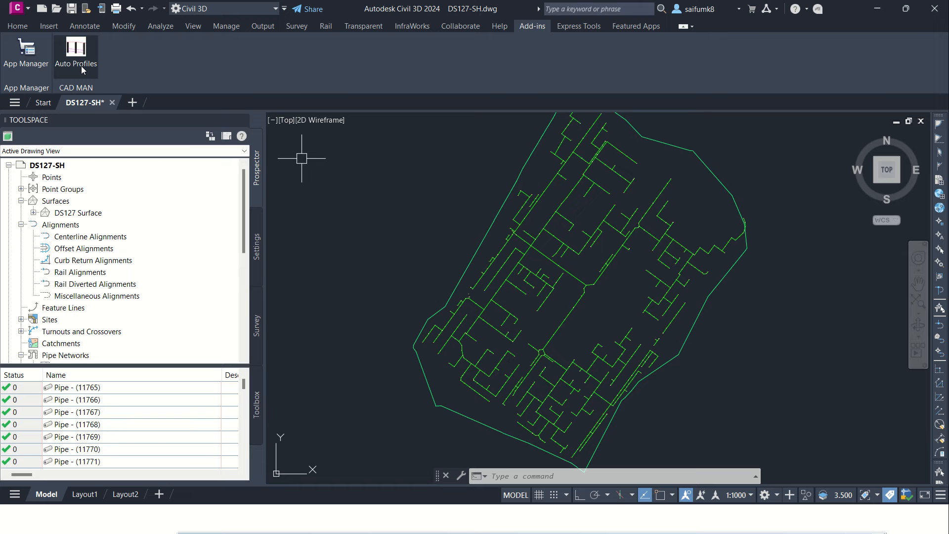
pyautogui.moveTo(438, 205)
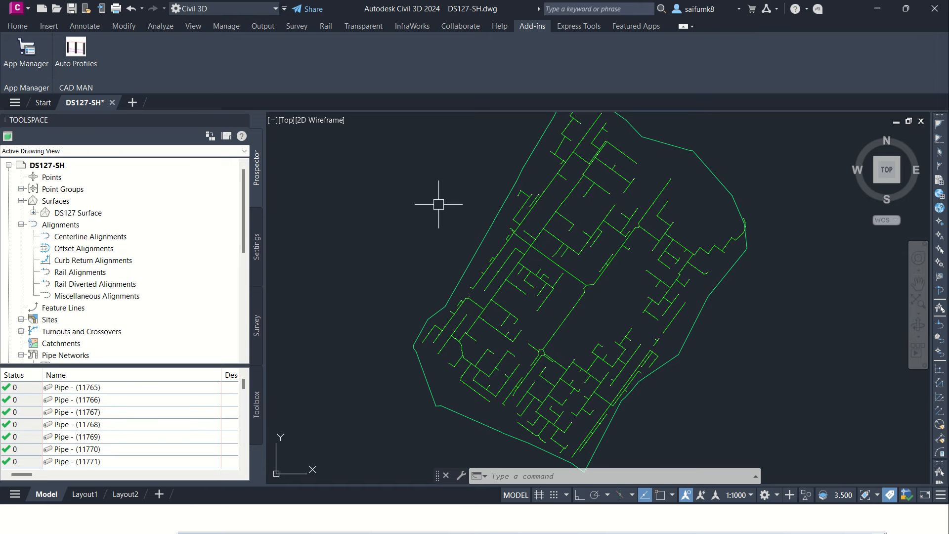
pyautogui.moveTo(446, 208)
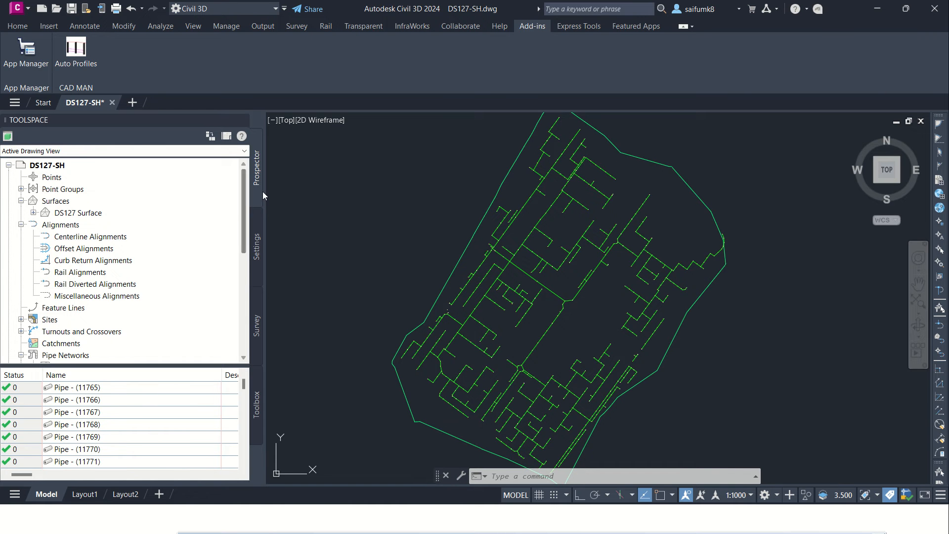
pyautogui.moveTo(76, 219)
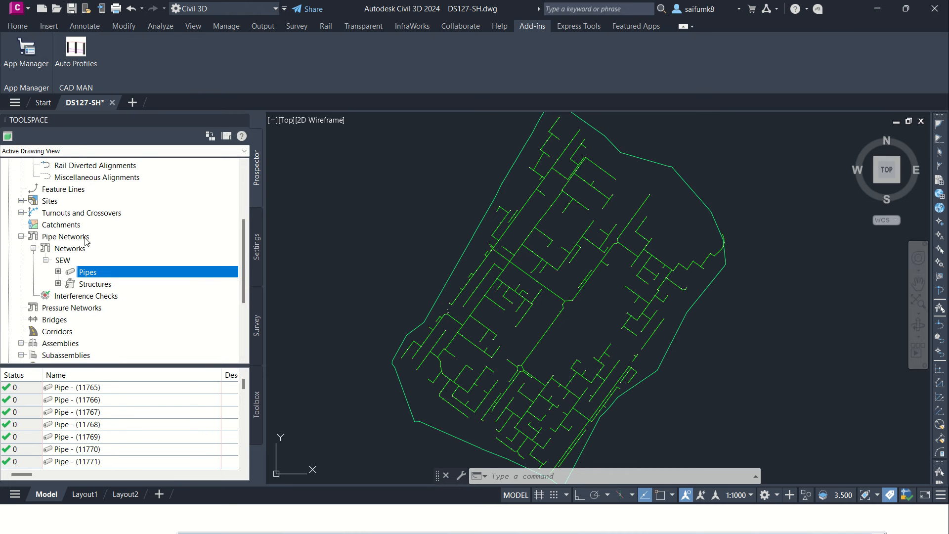
pyautogui.moveTo(88, 272)
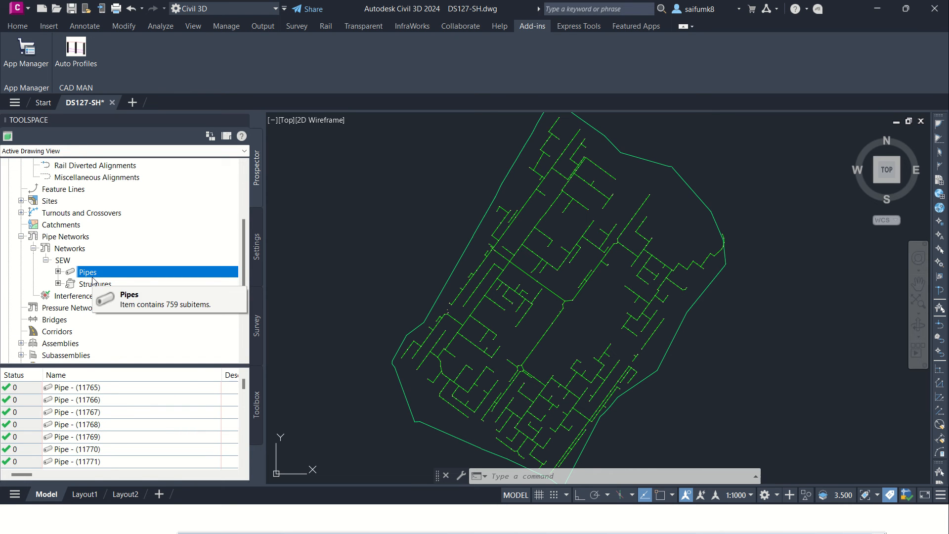
# Show the SEW network's Structures, LS-2/26 manholes with Env_Sew styles, in Prospector.
pyautogui.click(95, 283)
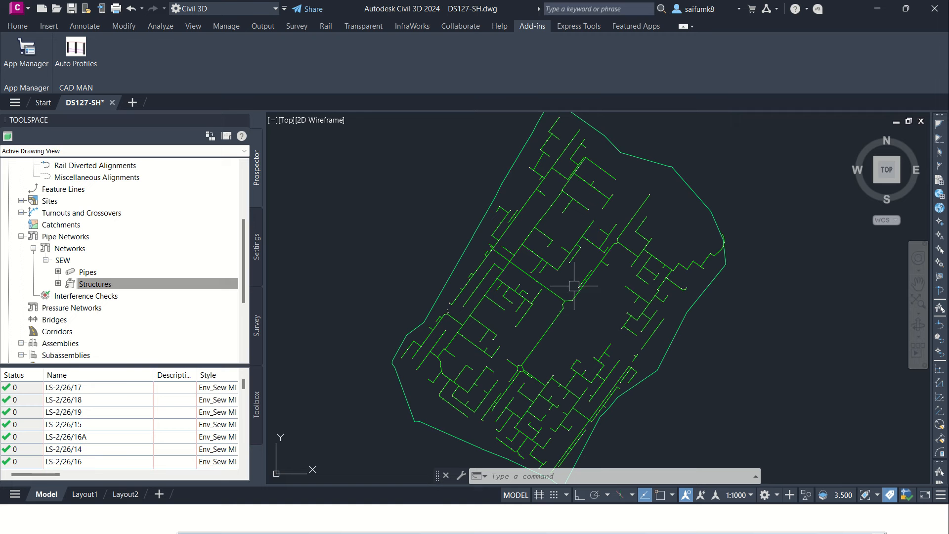
pyautogui.click(95, 283)
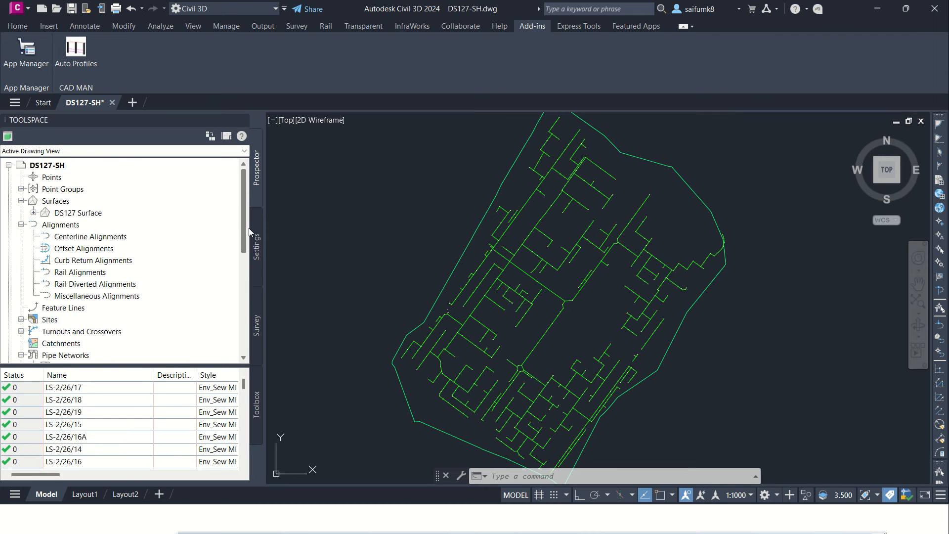
pyautogui.moveTo(435, 265)
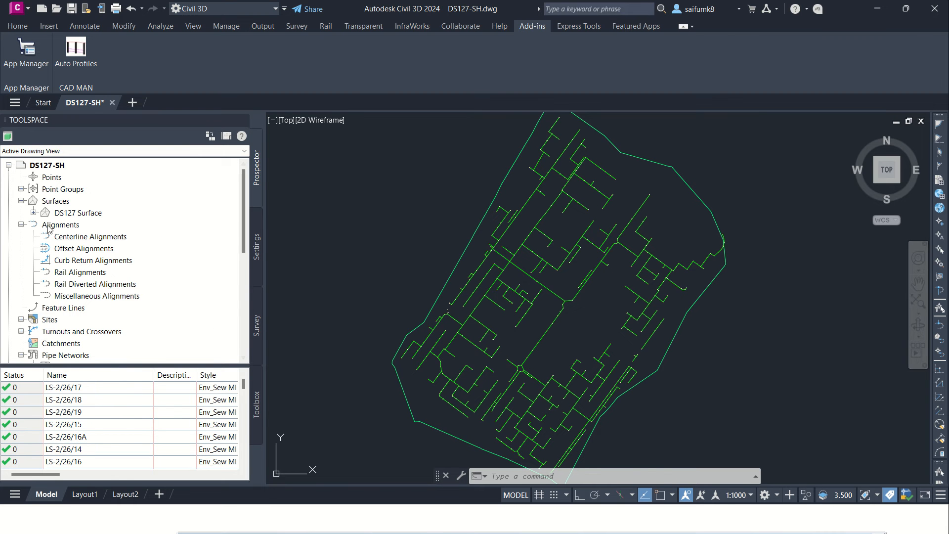
pyautogui.moveTo(366, 265)
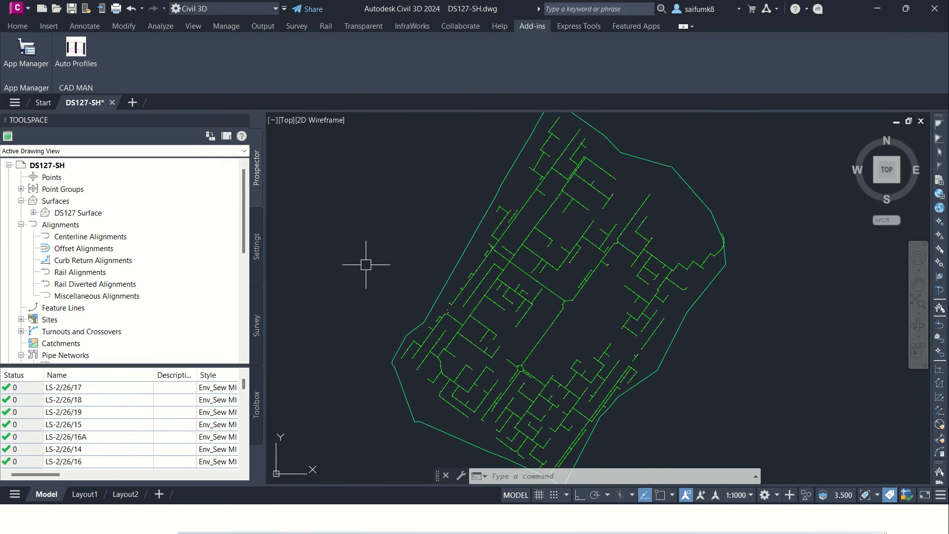
pyautogui.moveTo(346, 266)
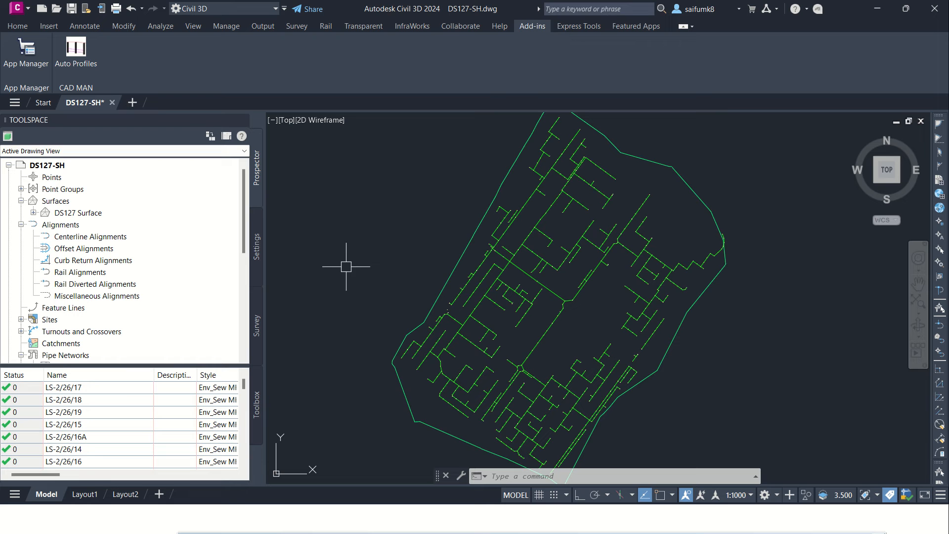
pyautogui.moveTo(84, 248)
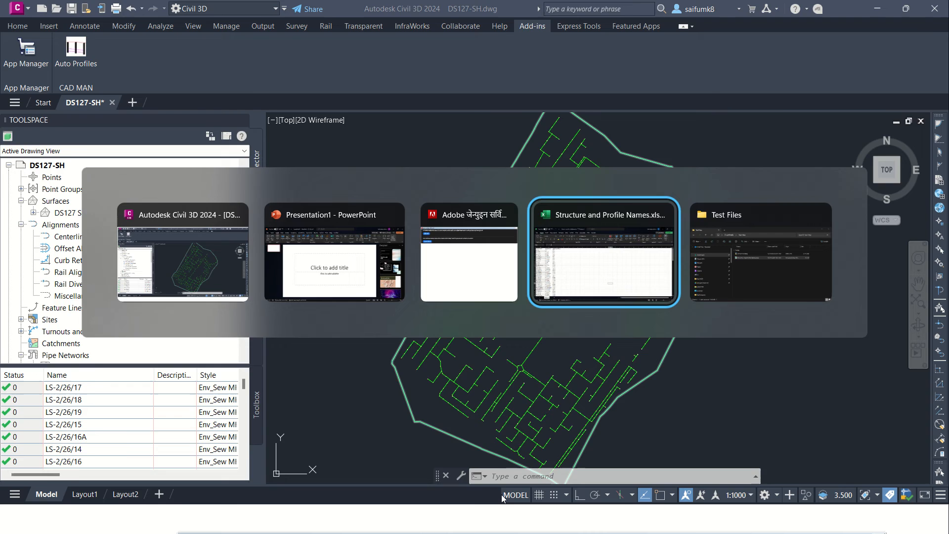
# Switch to Structure and Profile Names.xlsx to review start structures, end structures and PR alignment names.
pyautogui.click(604, 252)
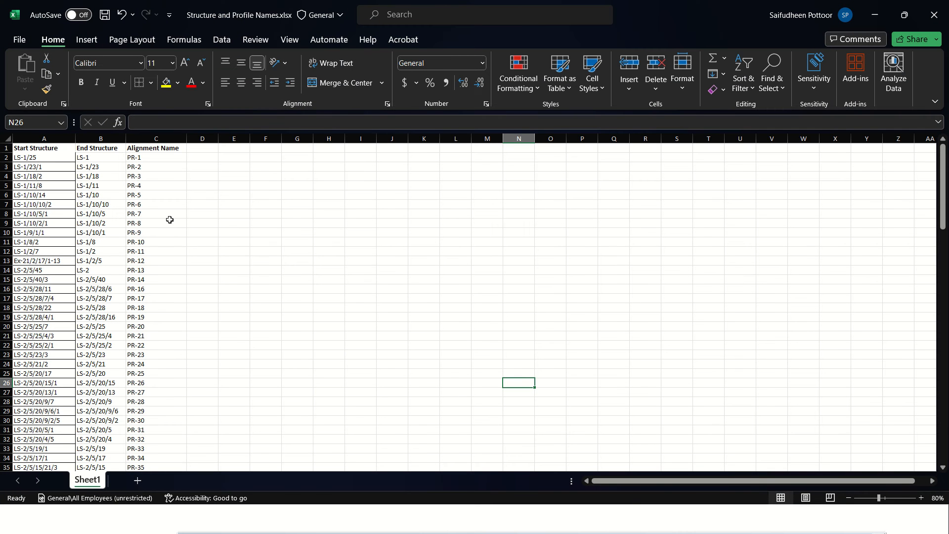
pyautogui.moveTo(48, 148)
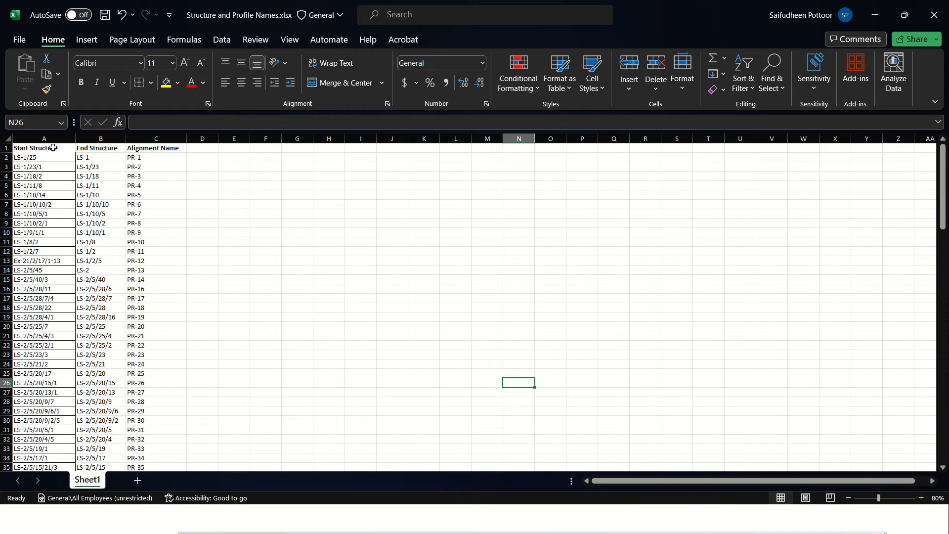
pyautogui.moveTo(45, 156)
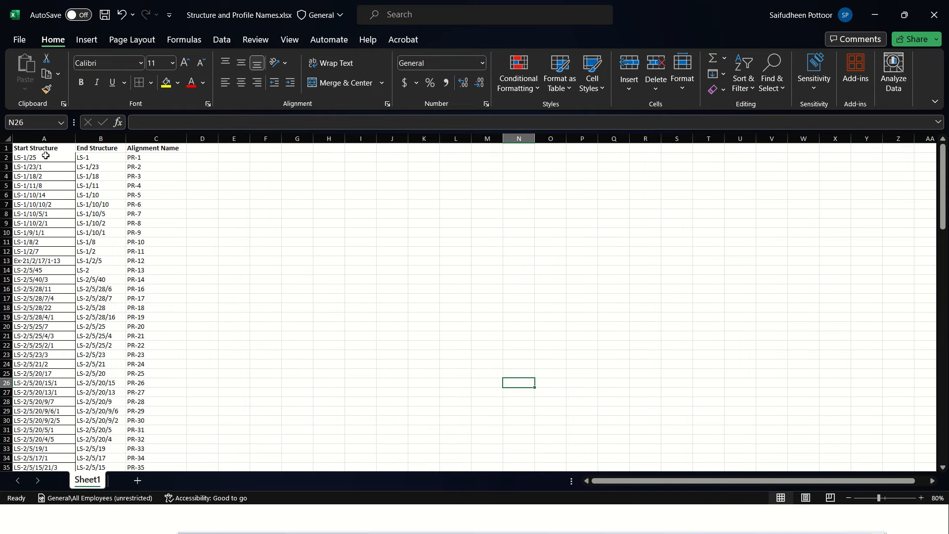
pyautogui.moveTo(39, 167)
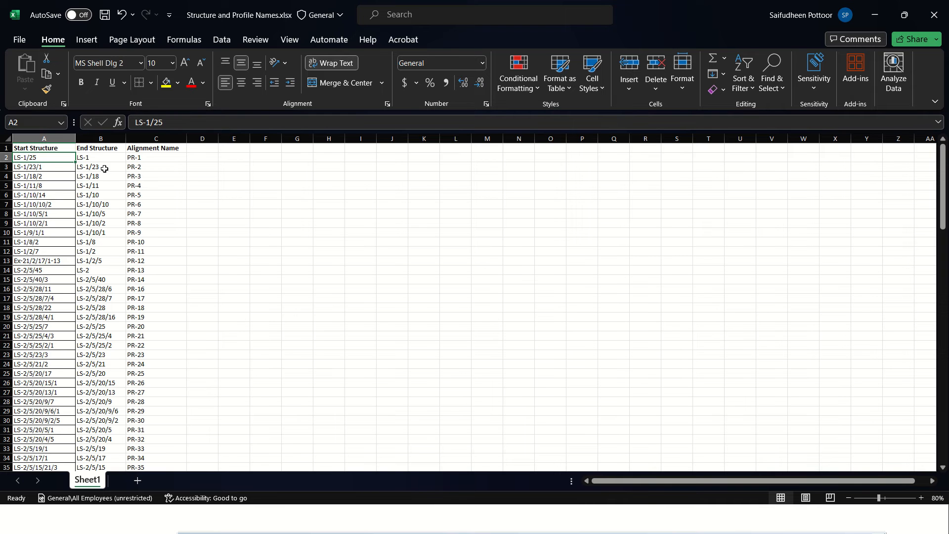
pyautogui.moveTo(48, 162)
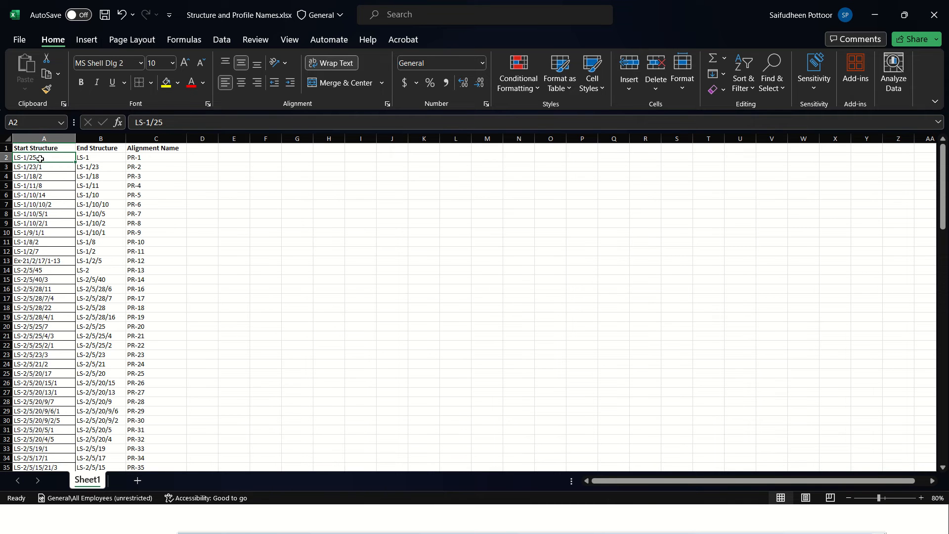
pyautogui.moveTo(112, 159)
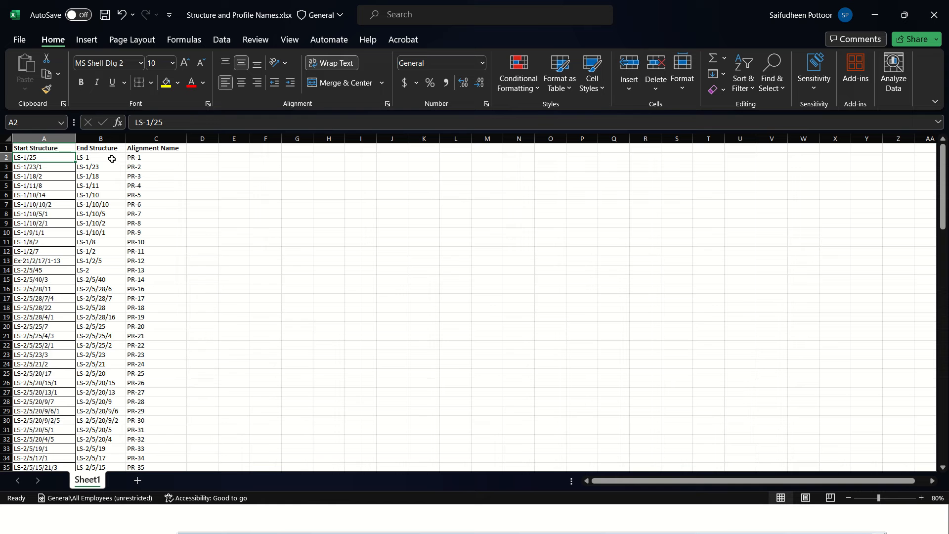
pyautogui.moveTo(152, 163)
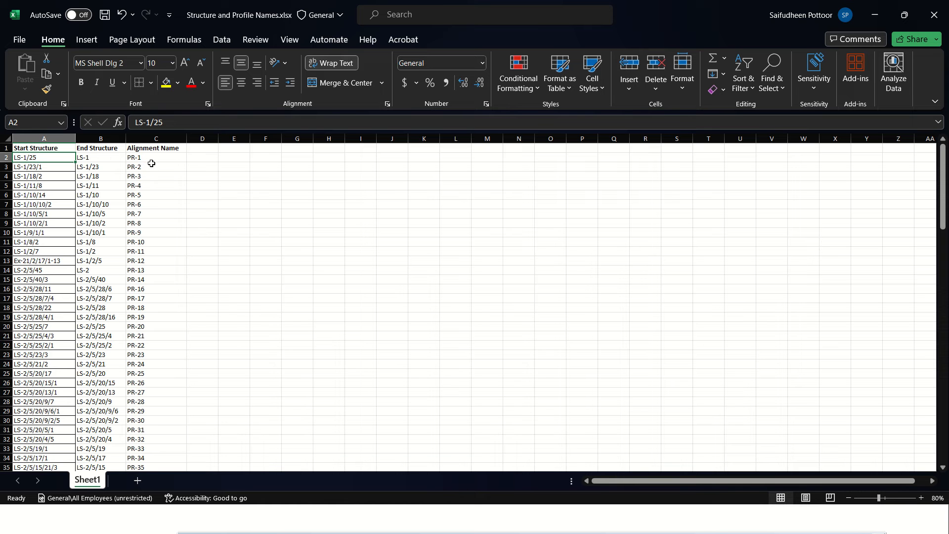
pyautogui.moveTo(160, 147)
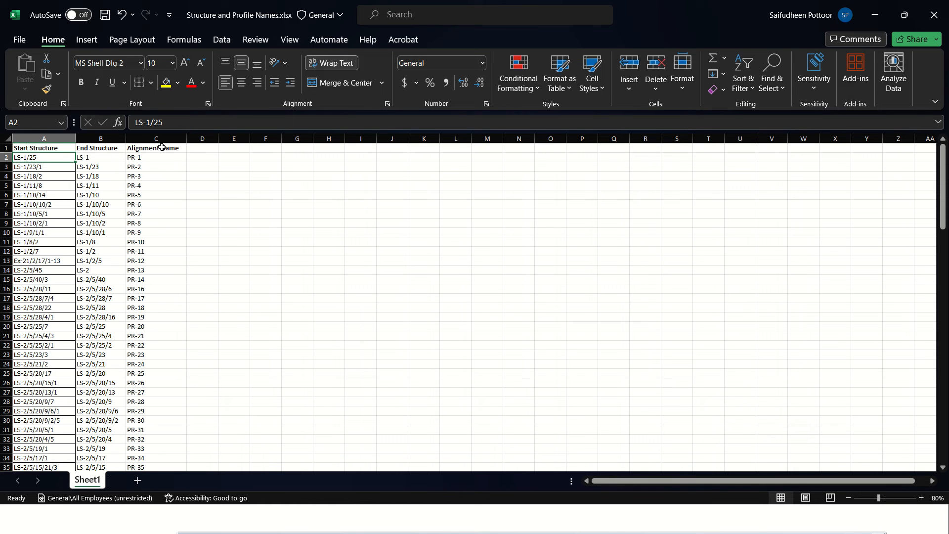
pyautogui.moveTo(794, 41)
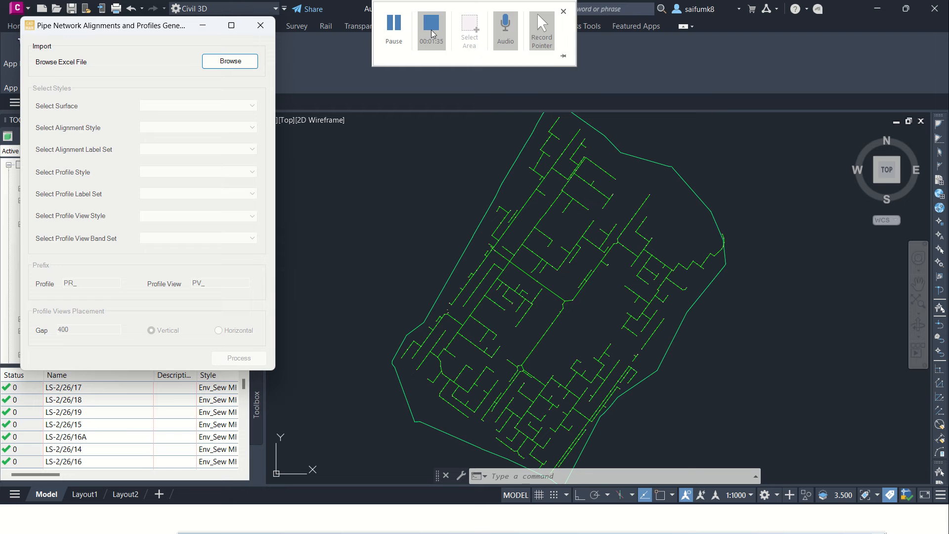
pyautogui.moveTo(402, 53)
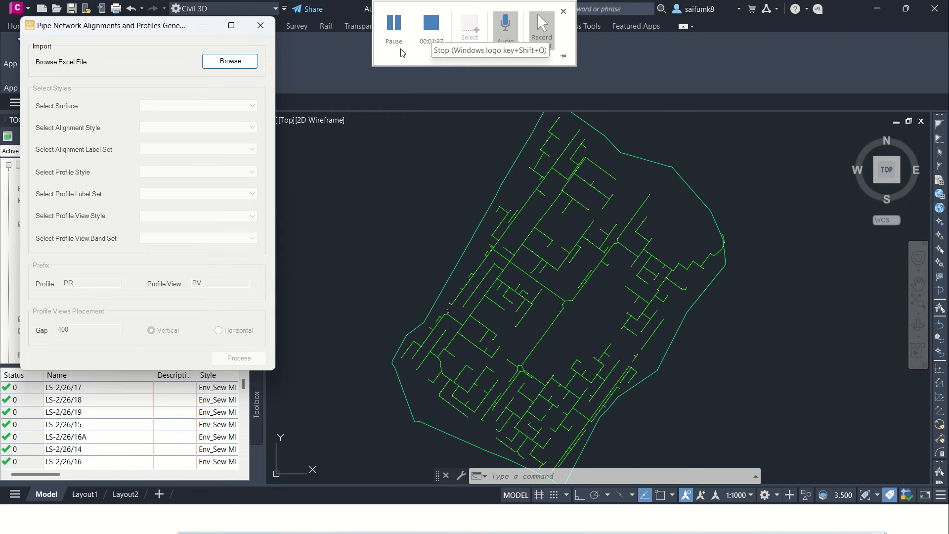
# Launch Auto Profiles from Add-ins to bring up the Alignments and Profiles Generator dialog.
pyautogui.click(541, 25)
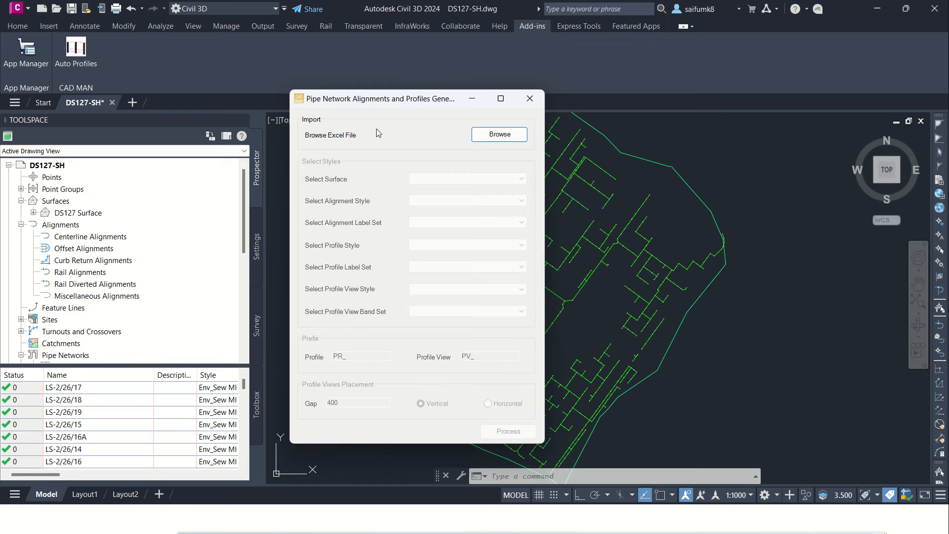
pyautogui.moveTo(422, 145)
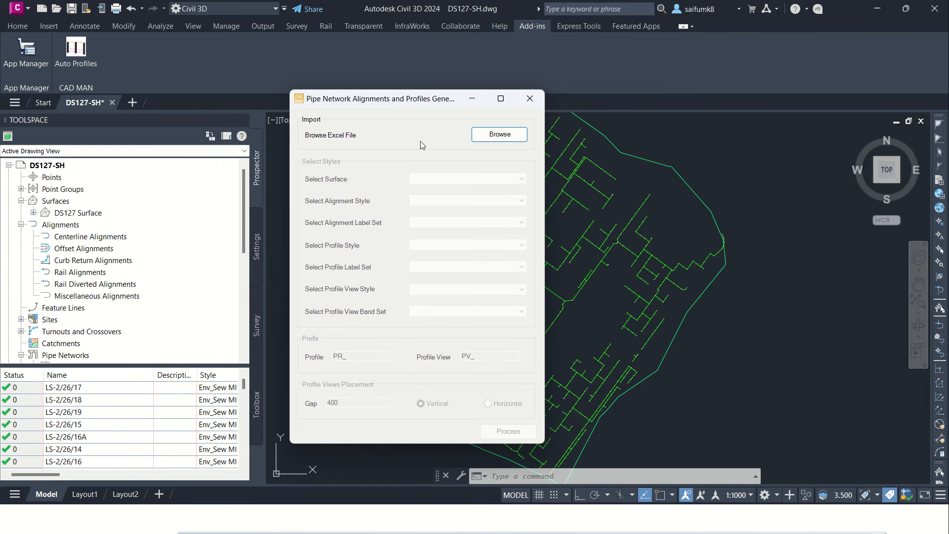
# Import the structure names Excel file and choose DS127 Surface as the surface.
pyautogui.click(529, 99)
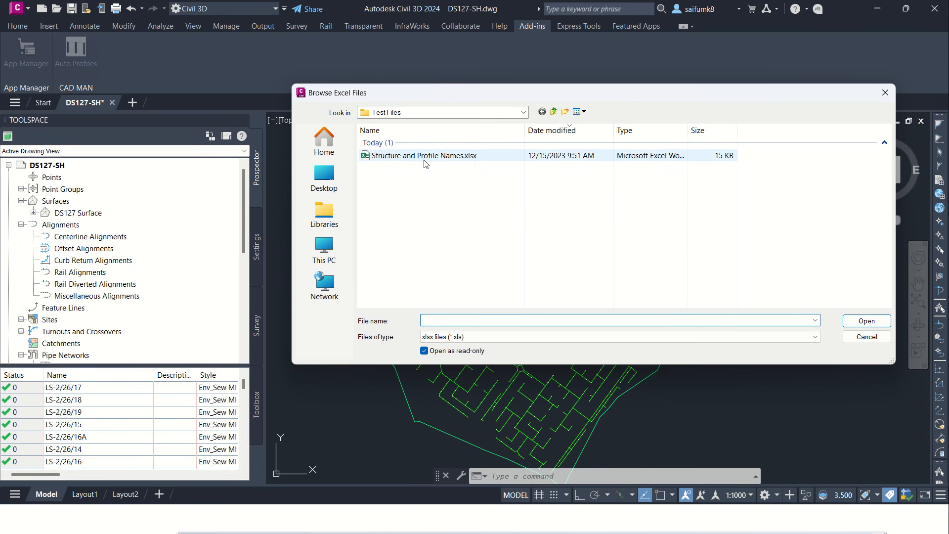
pyautogui.moveTo(417, 160)
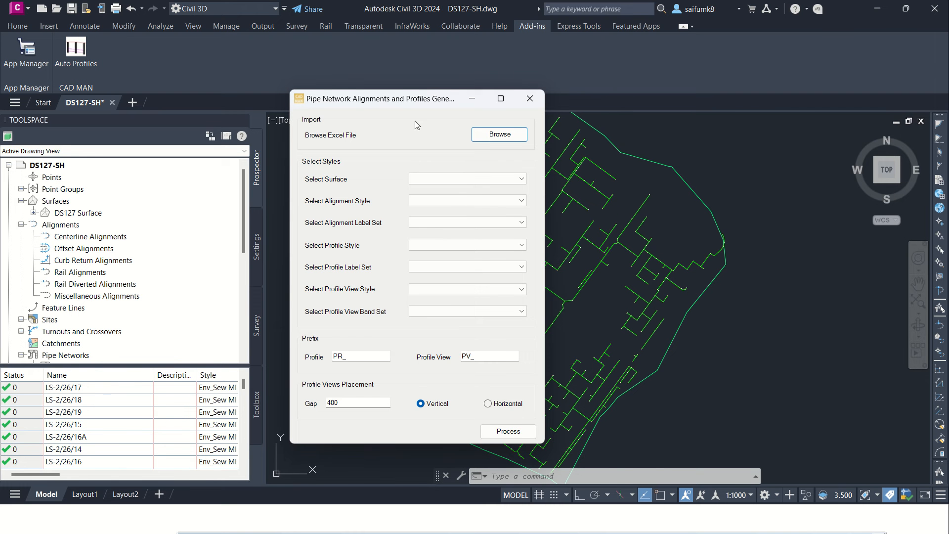
pyautogui.moveTo(380, 98); pyautogui.dragTo(431, 93)
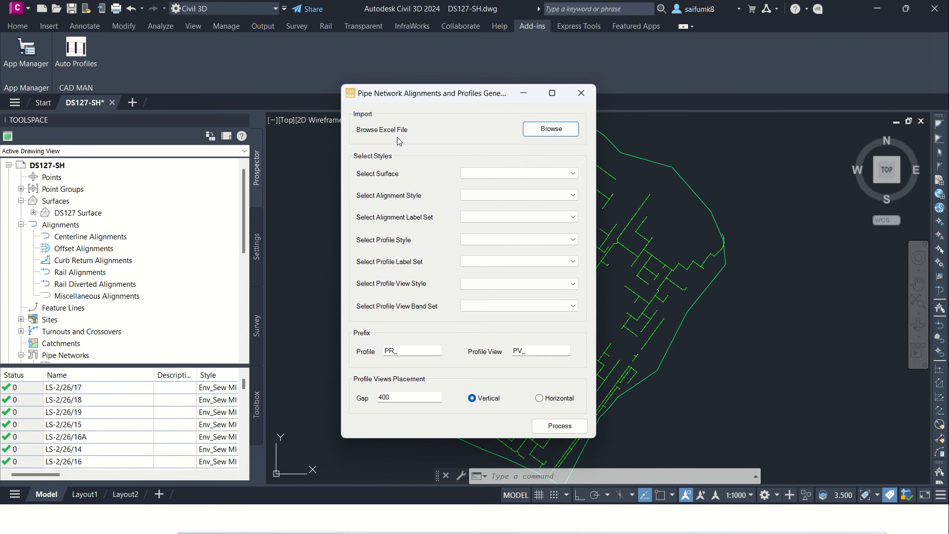
pyautogui.moveTo(448, 147)
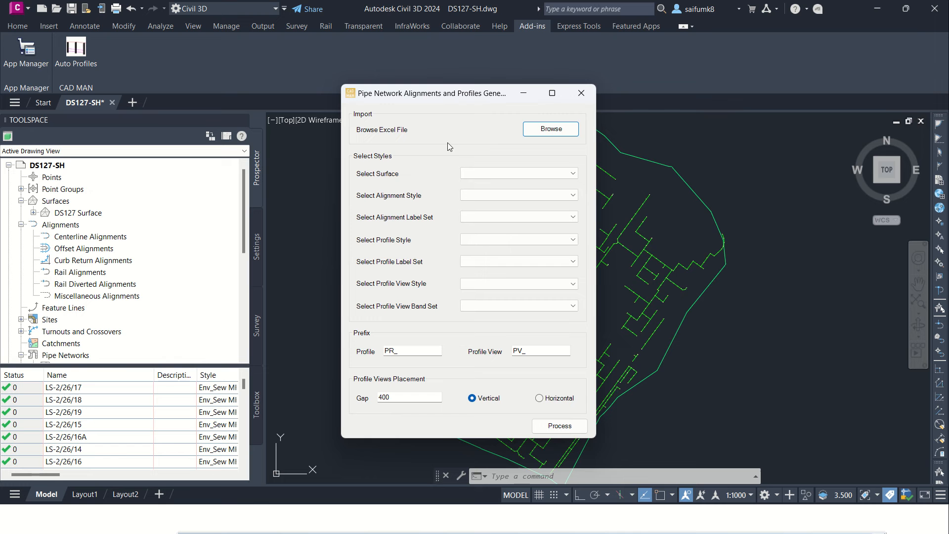
pyautogui.moveTo(387, 167)
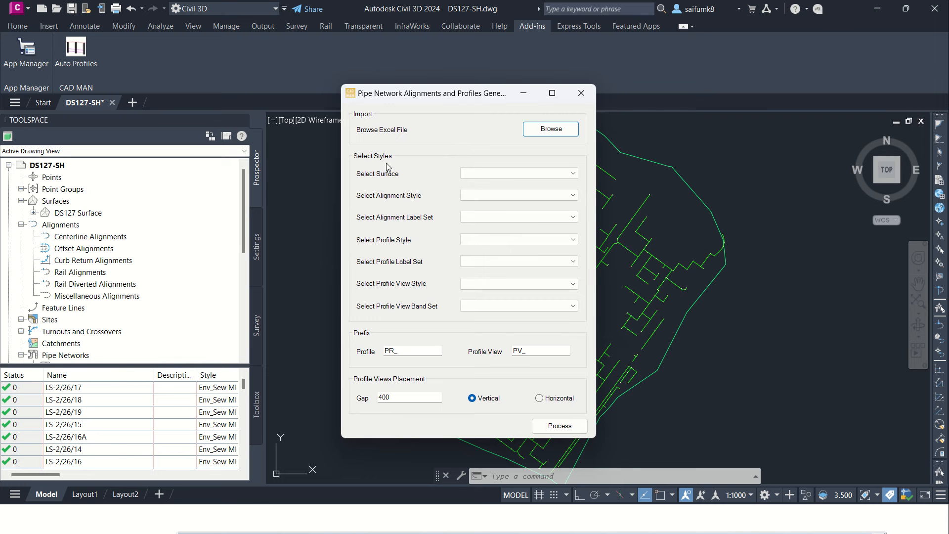
pyautogui.moveTo(419, 408)
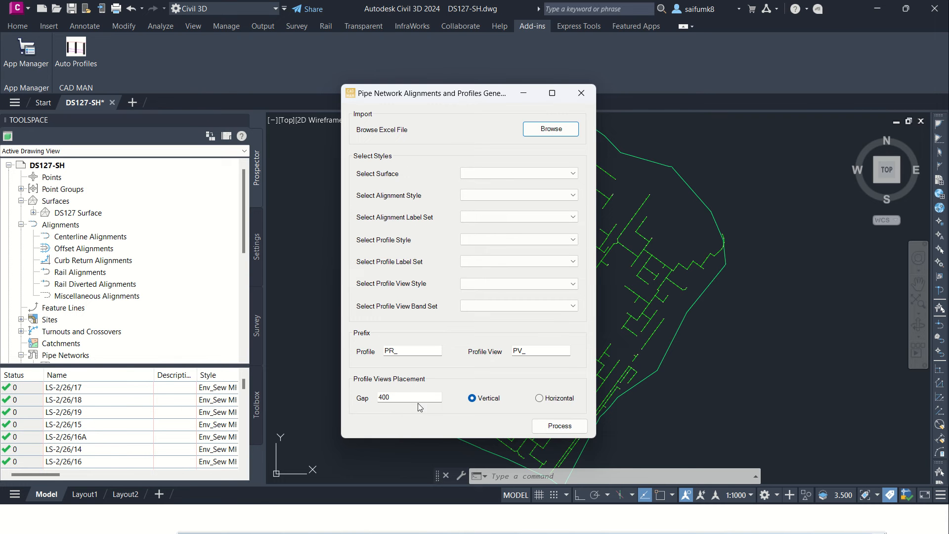
pyautogui.moveTo(458, 209)
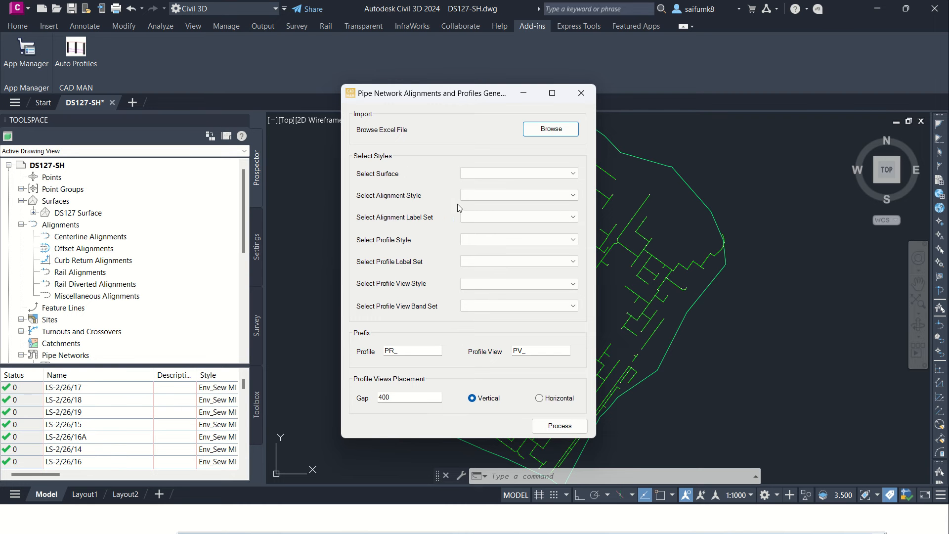
pyautogui.click(518, 173)
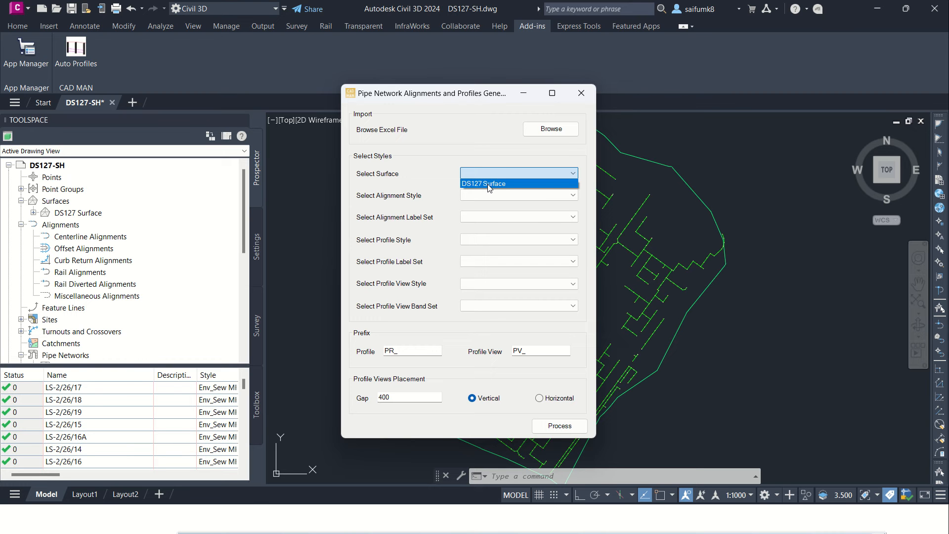
pyautogui.click(483, 183)
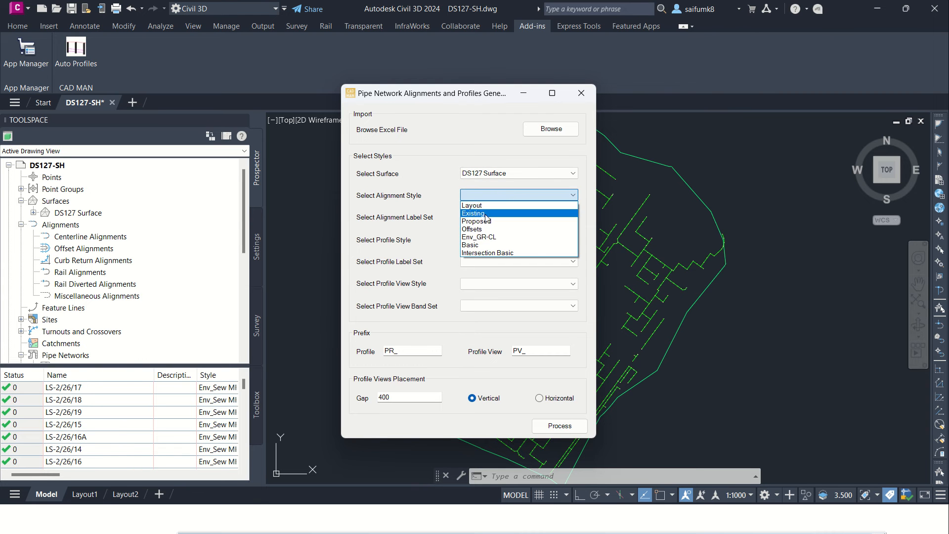
# Set the alignment style to Env_GR-CL with no labels.
pyautogui.click(479, 237)
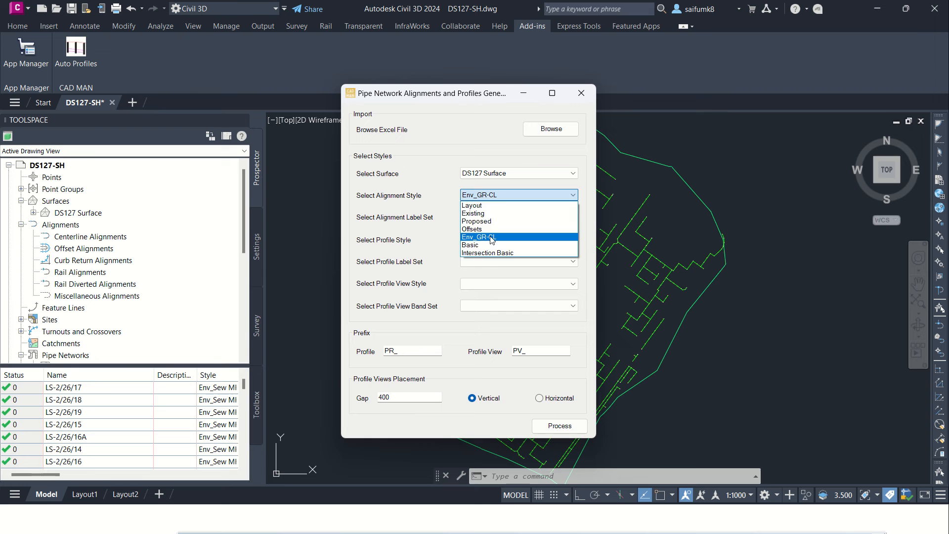
pyautogui.click(479, 236)
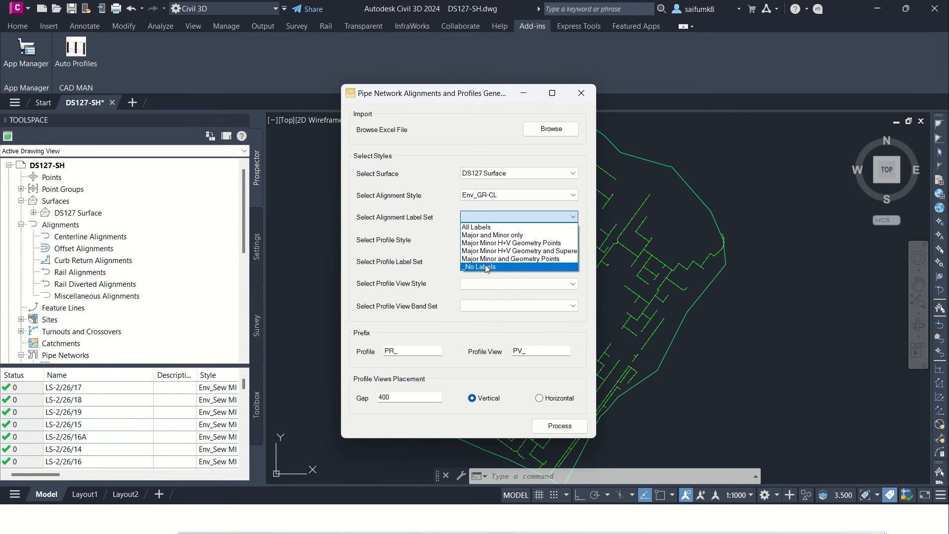
pyautogui.click(479, 267)
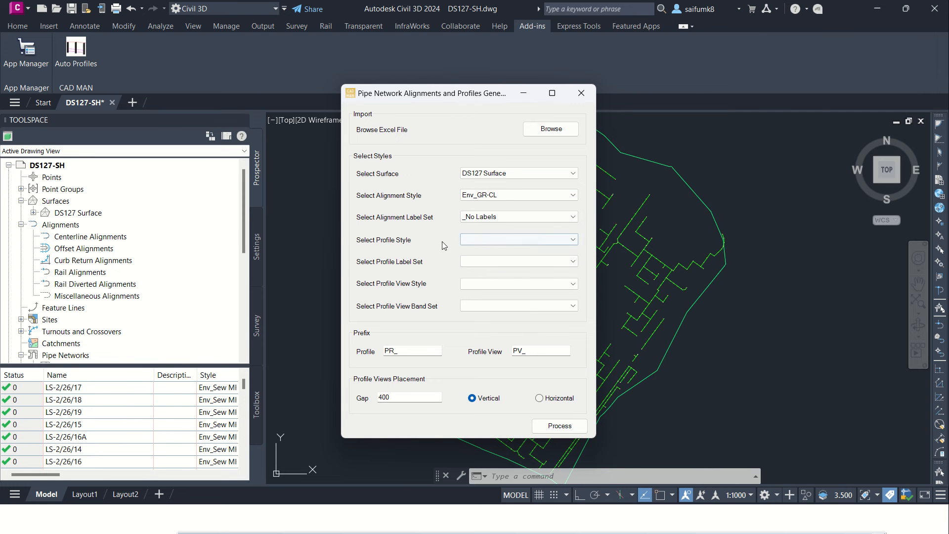
# Use Env_Existing Ground Profile unlabelled, Env_GR-Profile-M1 view style and Env_GR-Profile 1 bands.
pyautogui.click(518, 239)
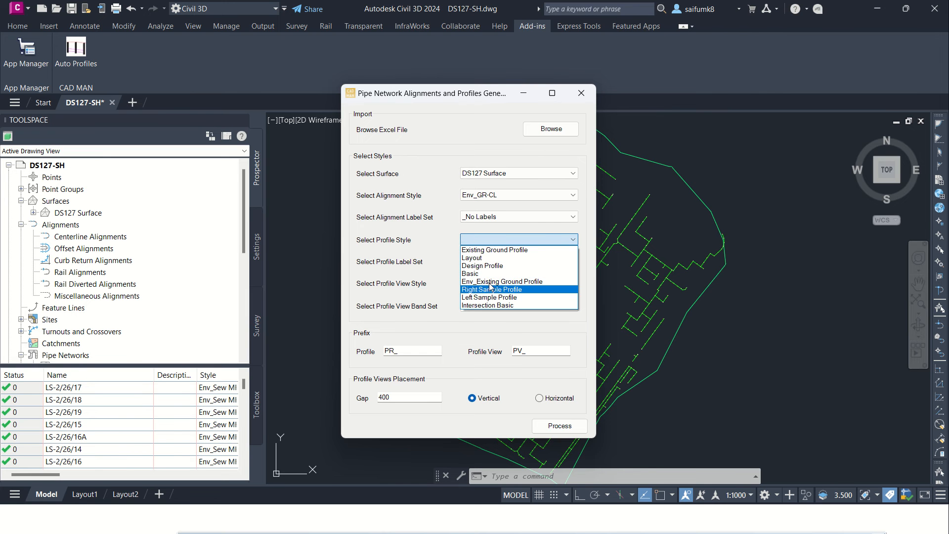
pyautogui.click(502, 281)
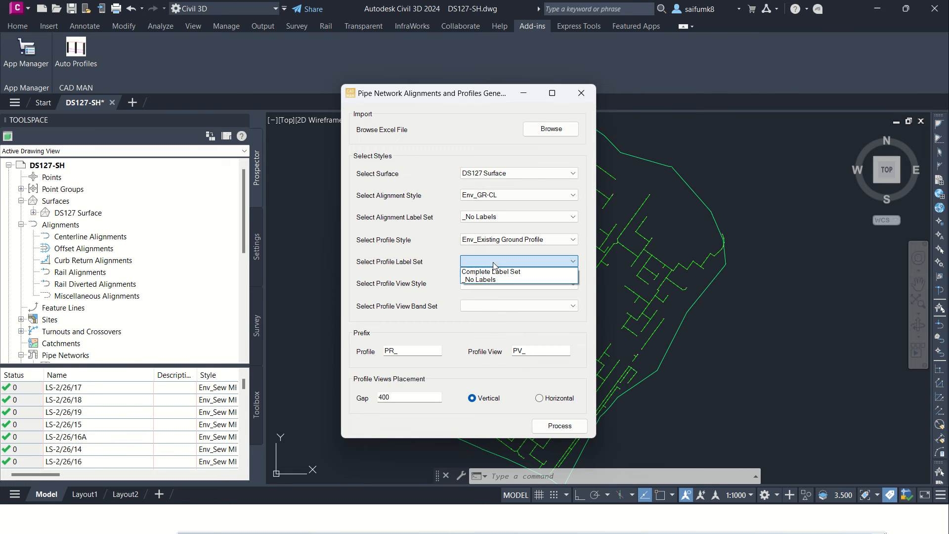
pyautogui.click(479, 279)
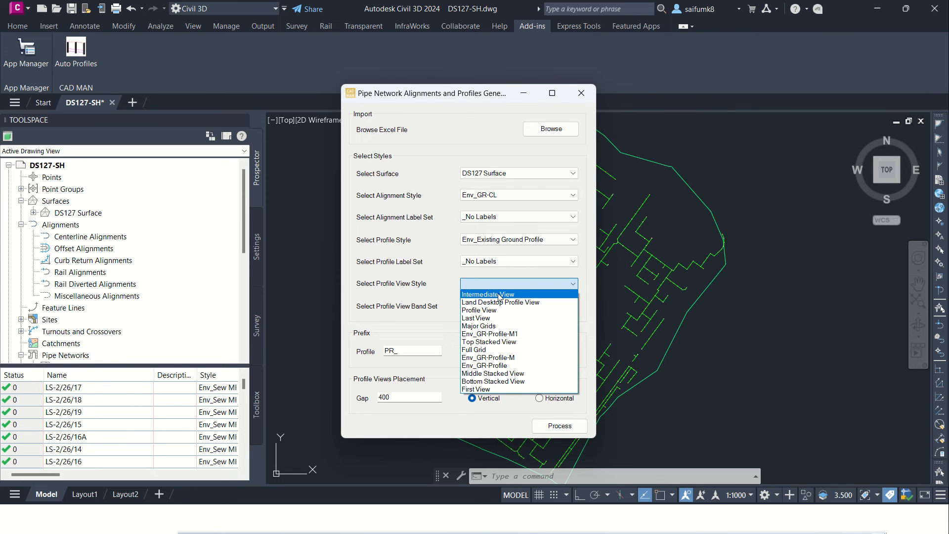
pyautogui.click(489, 333)
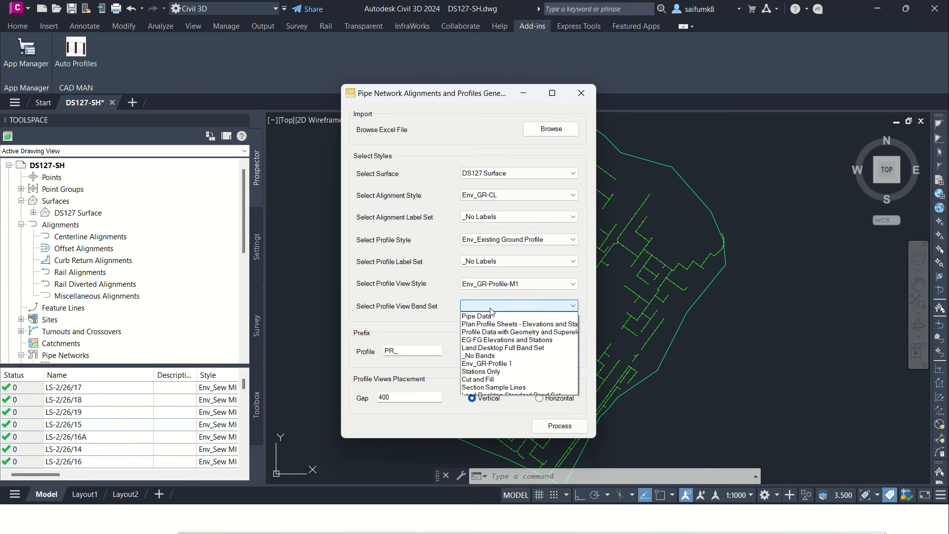
pyautogui.moveTo(511, 339)
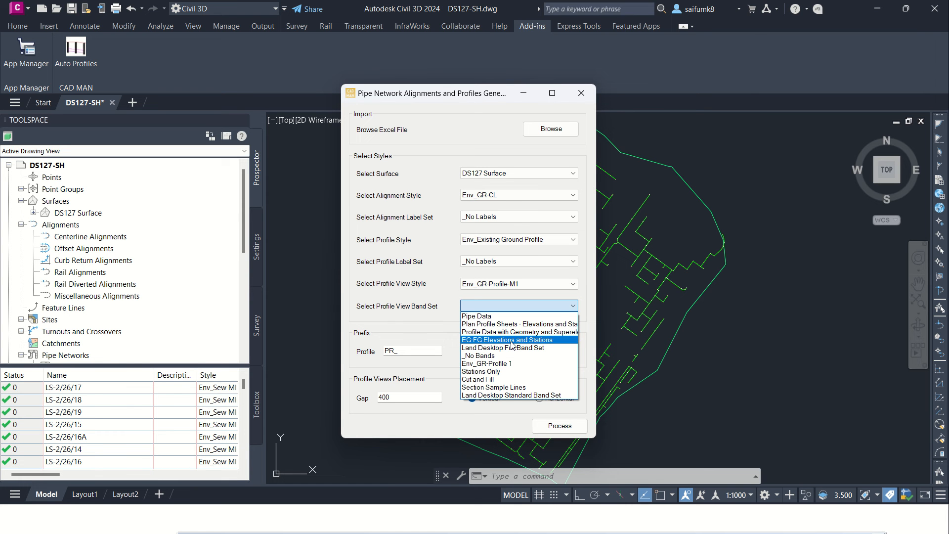
pyautogui.moveTo(500, 363)
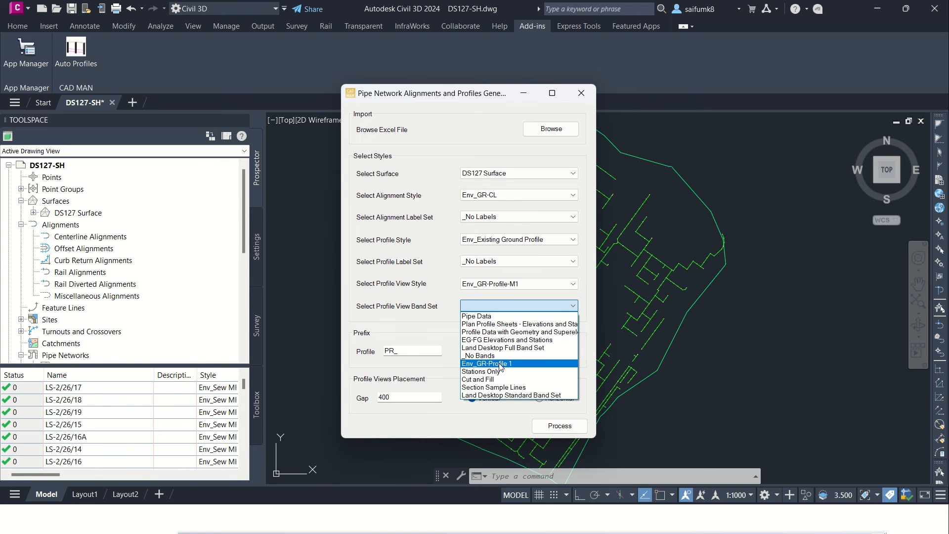
pyautogui.click(486, 363)
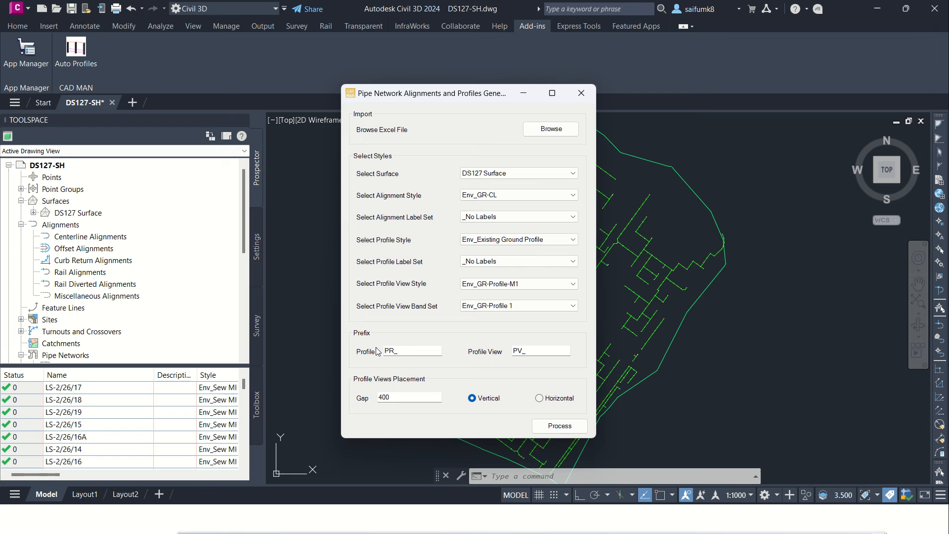
# Confirm PR_ and PV_ prefixes, change the gap to 100, choose Horizontal, and process.
pyautogui.click(412, 351)
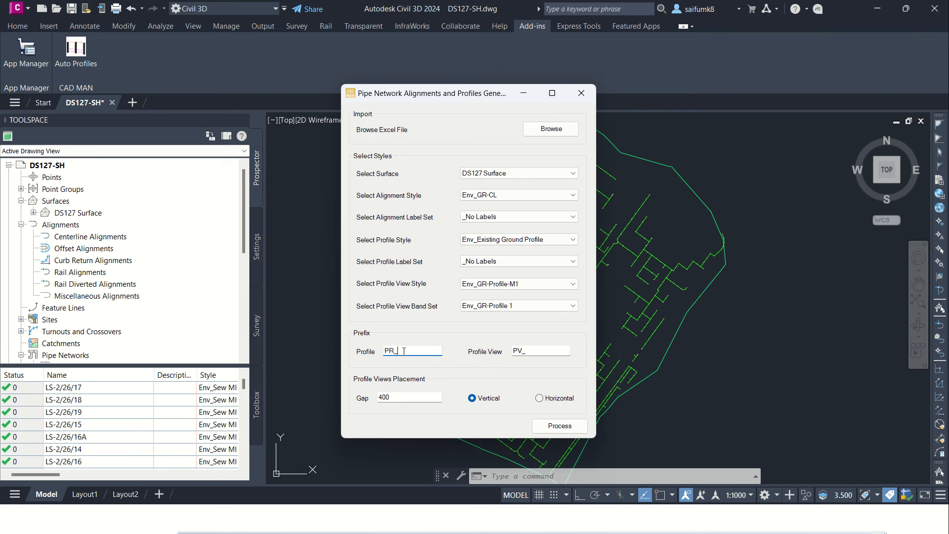
pyautogui.doubleClick(392, 351)
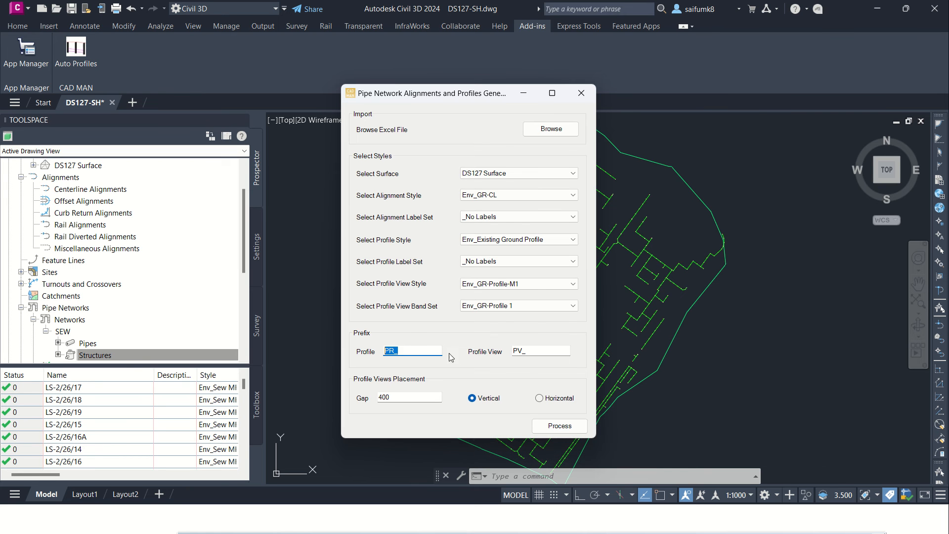
pyautogui.moveTo(543, 352)
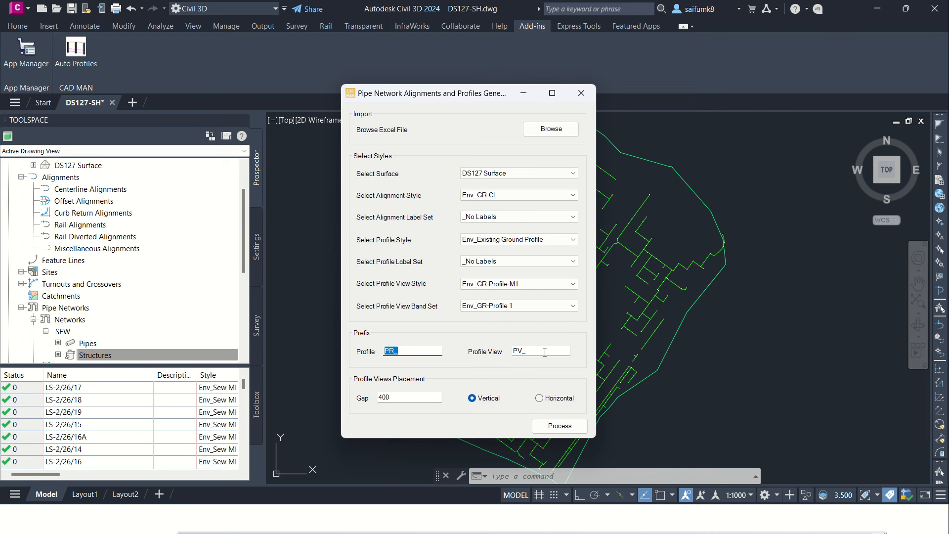
pyautogui.click(541, 350)
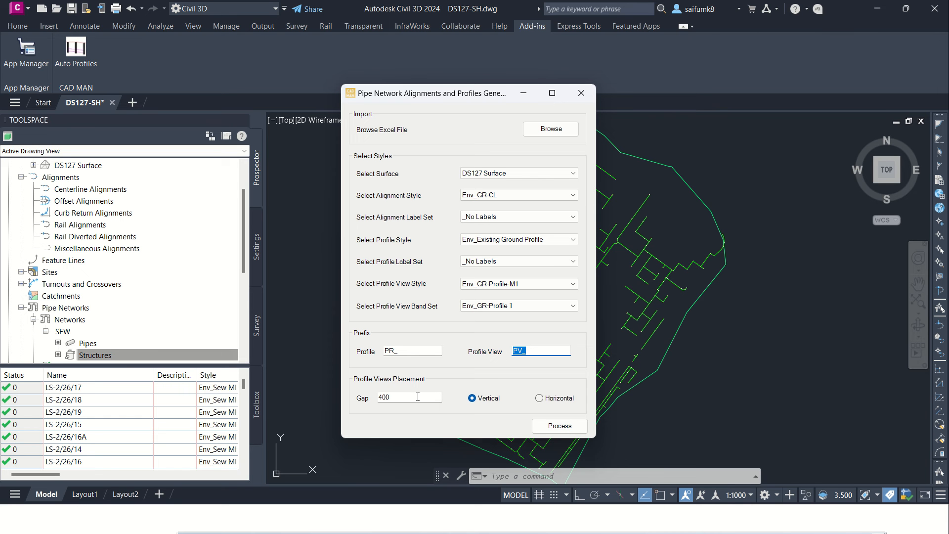
pyautogui.click(408, 397)
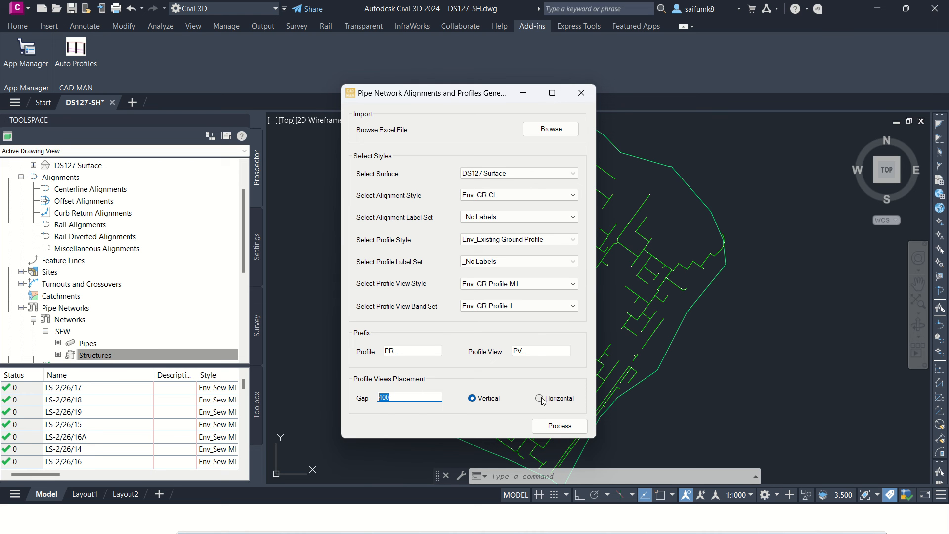
pyautogui.click(539, 398)
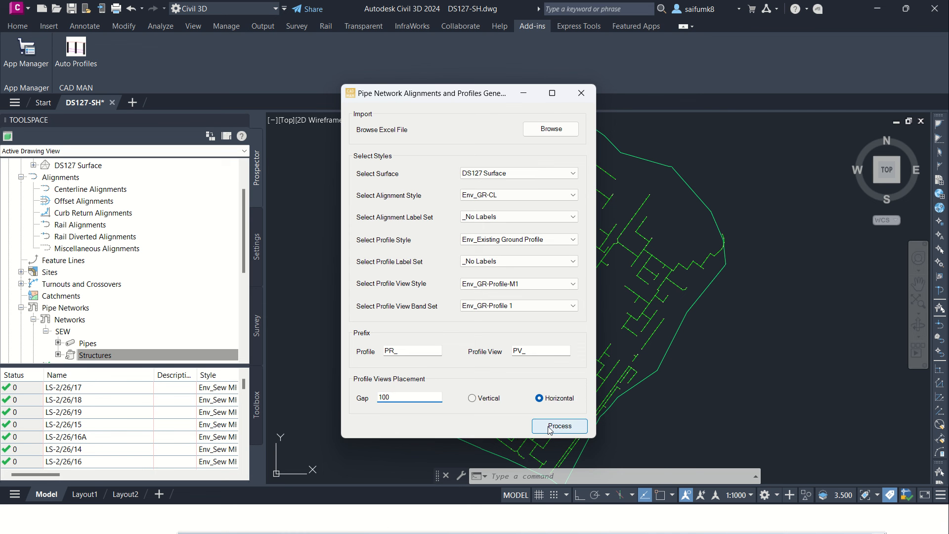
pyautogui.click(559, 425)
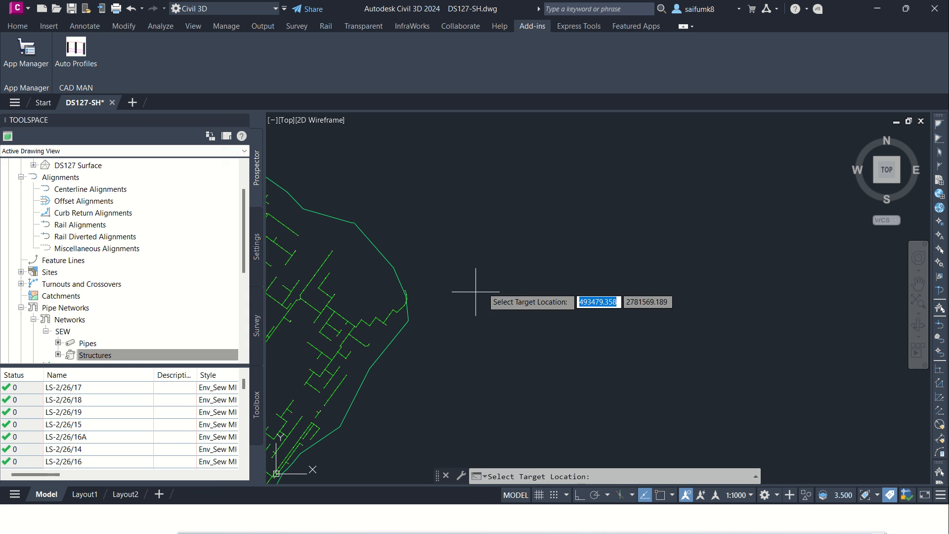
pyautogui.moveTo(557, 247)
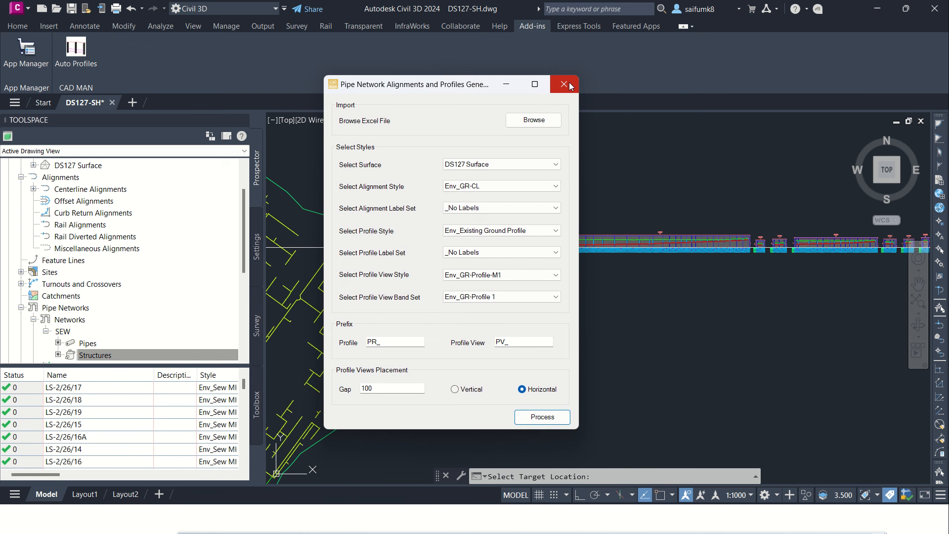
# Close the generator dialog after the profile views are placed.
pyautogui.click(564, 84)
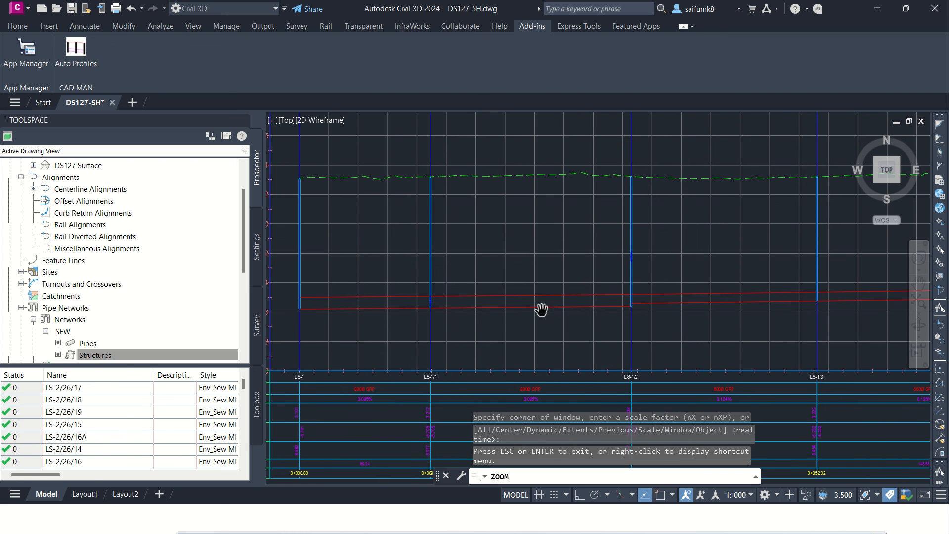
pyautogui.moveTo(565, 306)
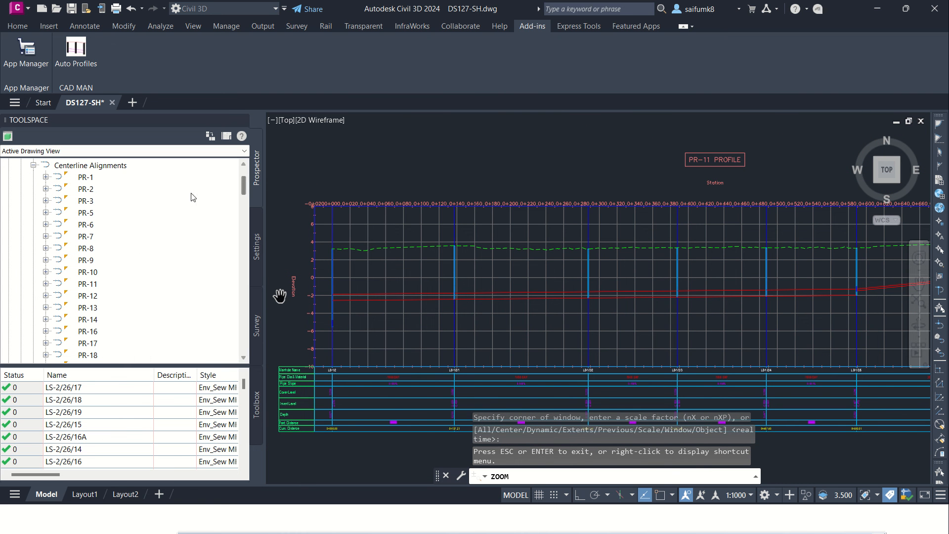
# Scroll the centerline alignments list to confirm entries continue through PR-98.
pyautogui.scroll(-3)
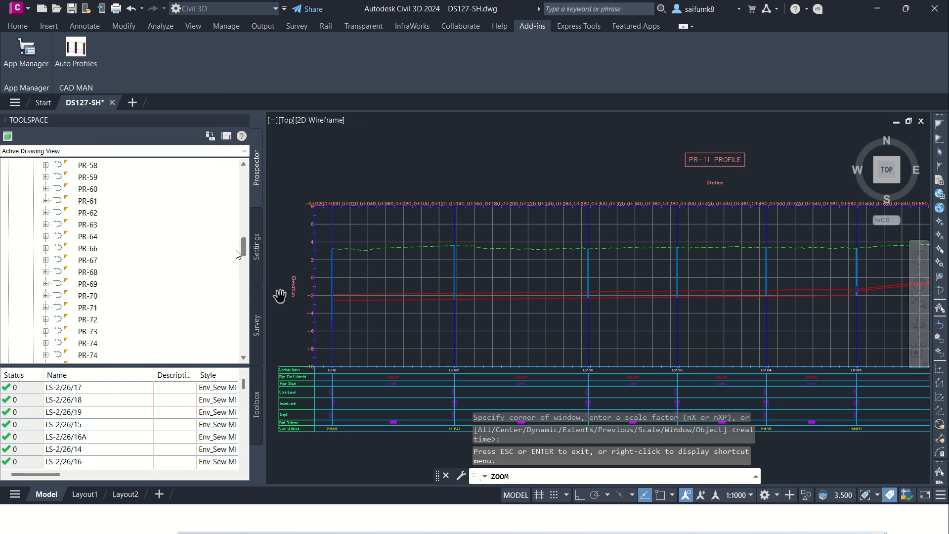
pyautogui.scroll(-3)
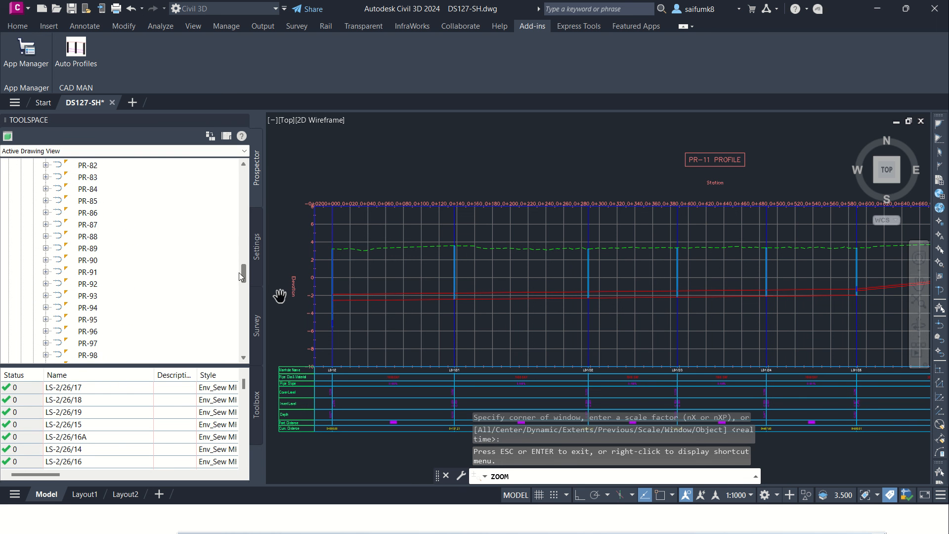